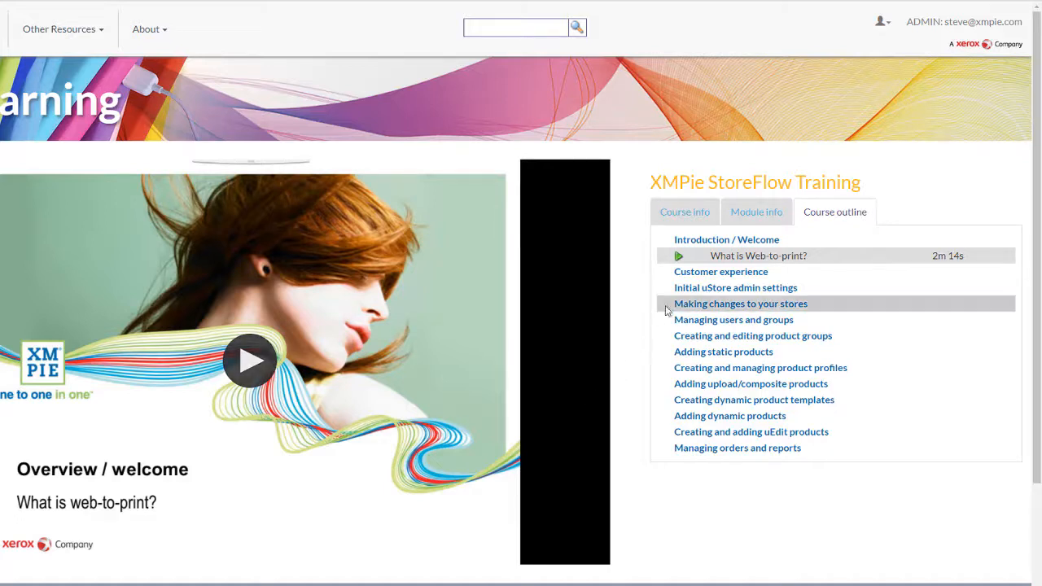
- Expand and collapse Customer experience, then load Creating sample data under Creating dynamic product templates
left_click(720, 271)
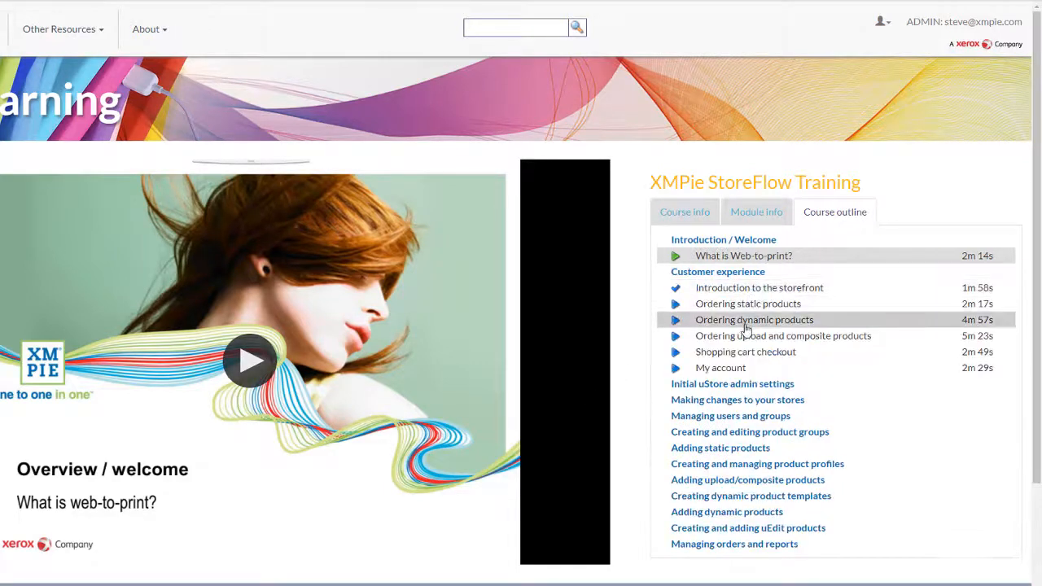
left_click(717, 271)
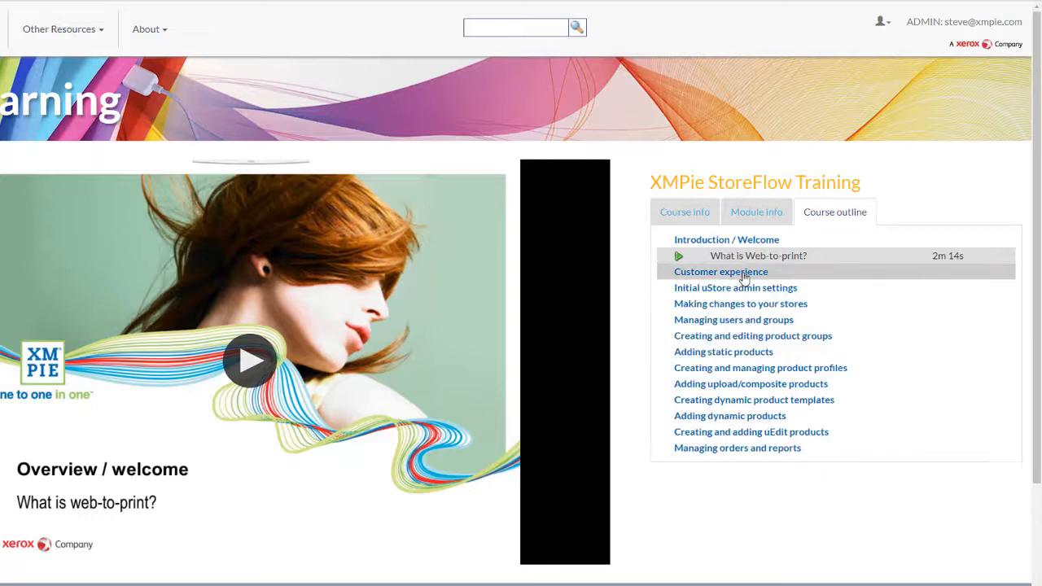
mouse_move(742, 404)
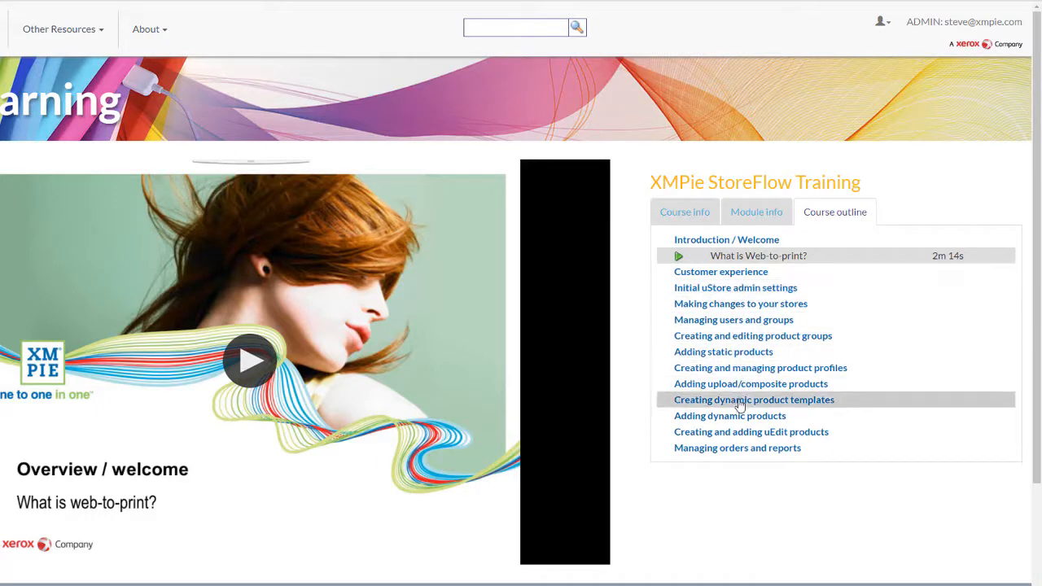
left_click(750, 399)
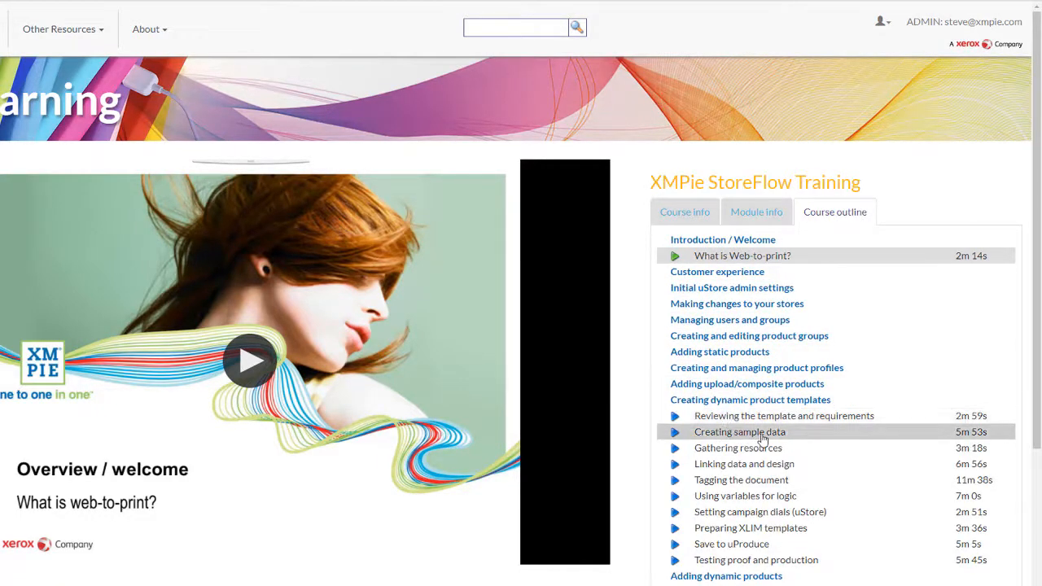
left_click(739, 431)
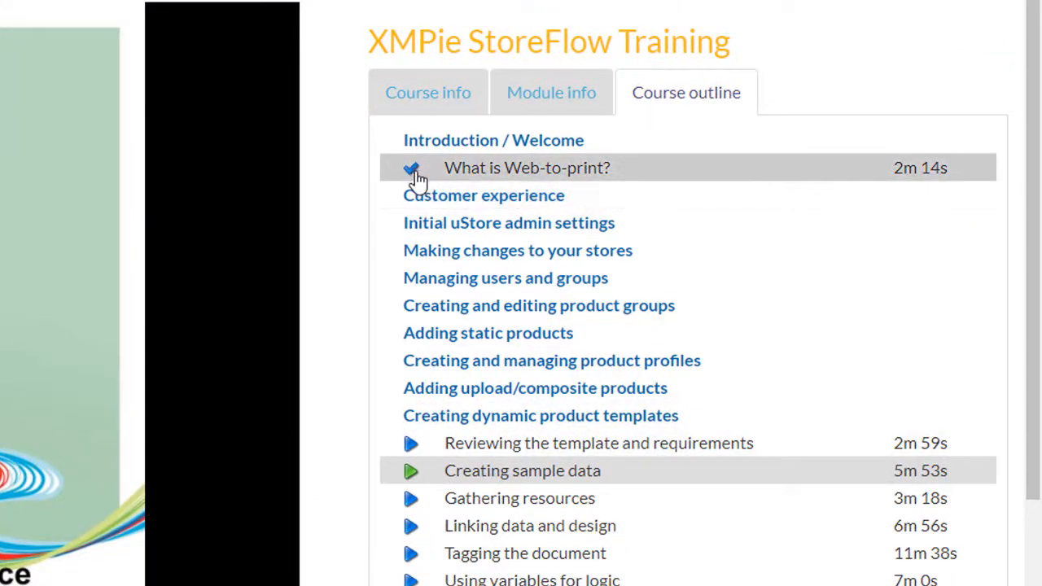
mouse_move(411, 525)
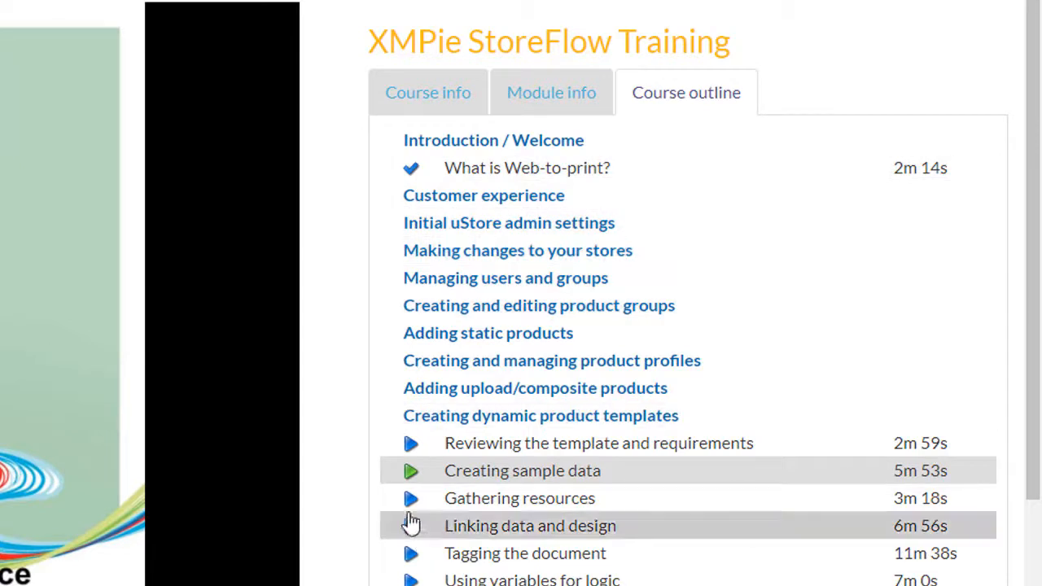
mouse_move(429, 507)
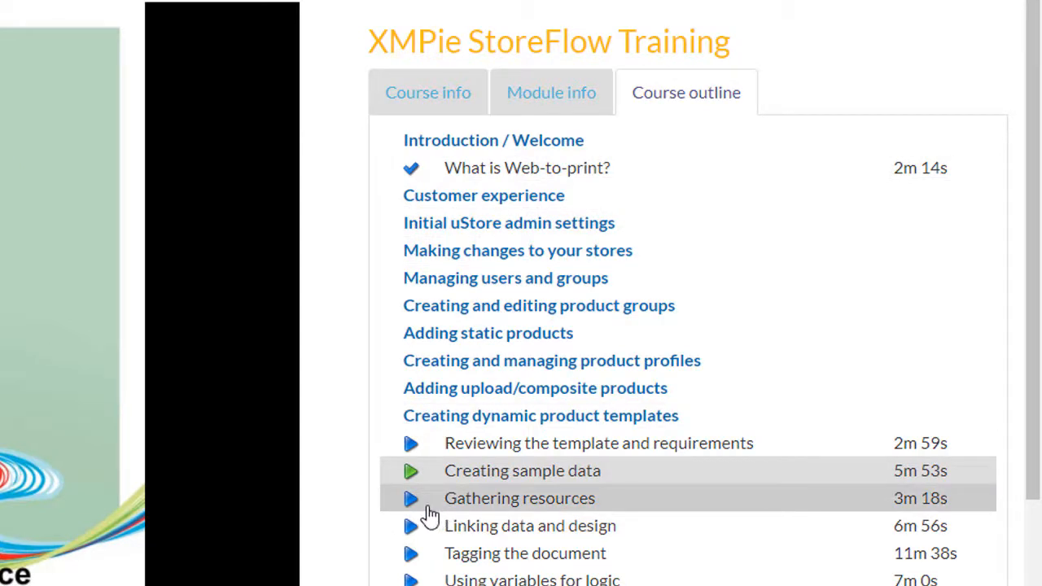
mouse_move(501, 424)
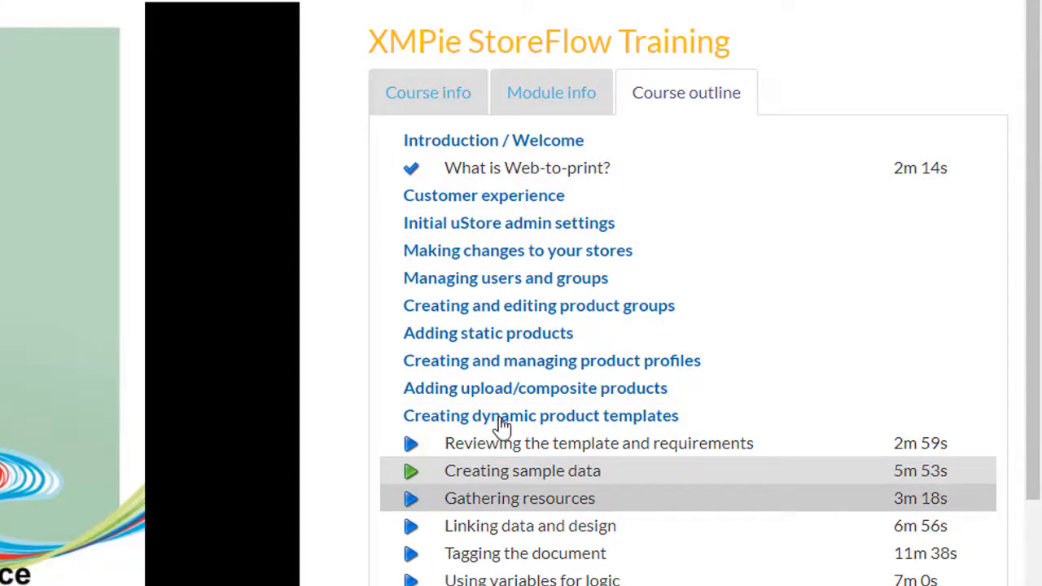
- Review the Creating sample data module info and open its English transcript
left_click(551, 92)
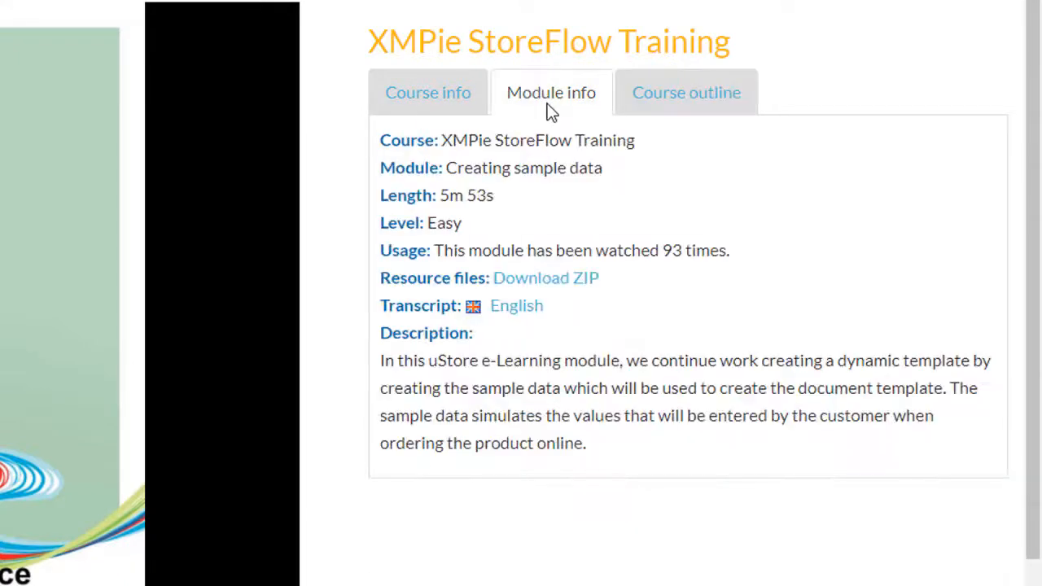
mouse_move(517, 250)
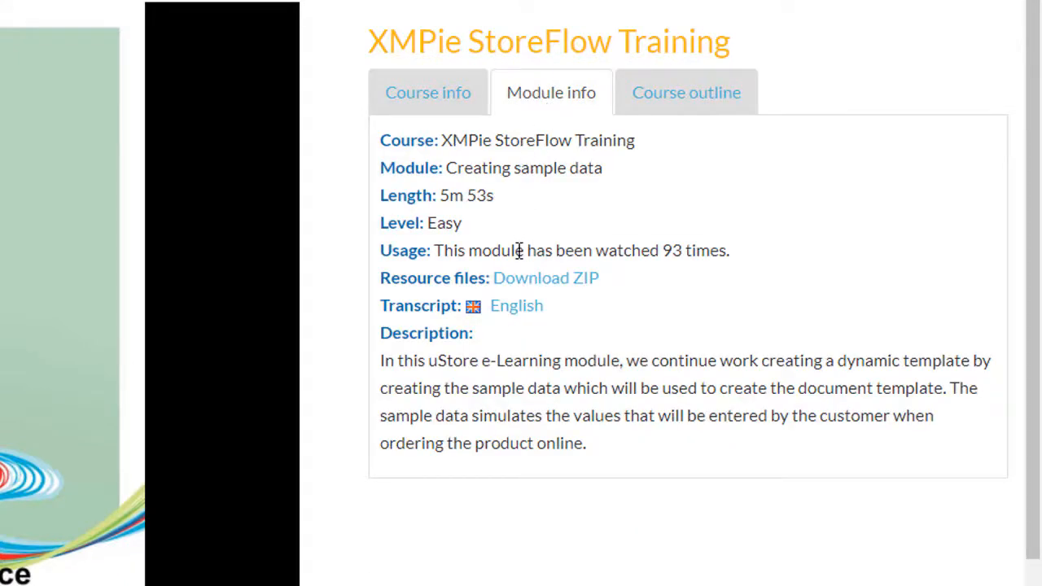
mouse_move(568, 302)
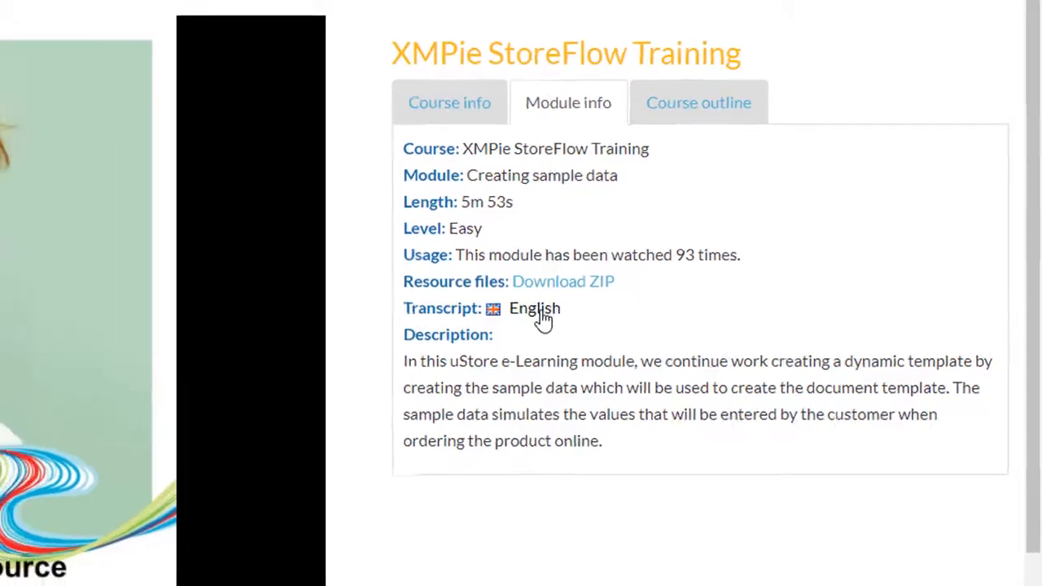
left_click(534, 308)
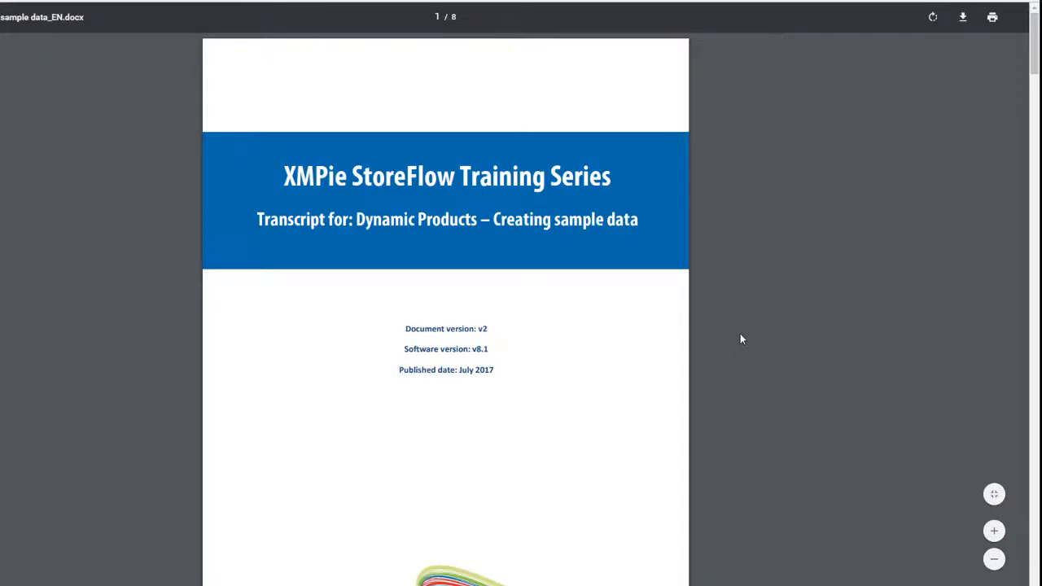
- Scroll through the transcript PDF to page 4 with the ABC Company business card slides
scroll("down", 3)
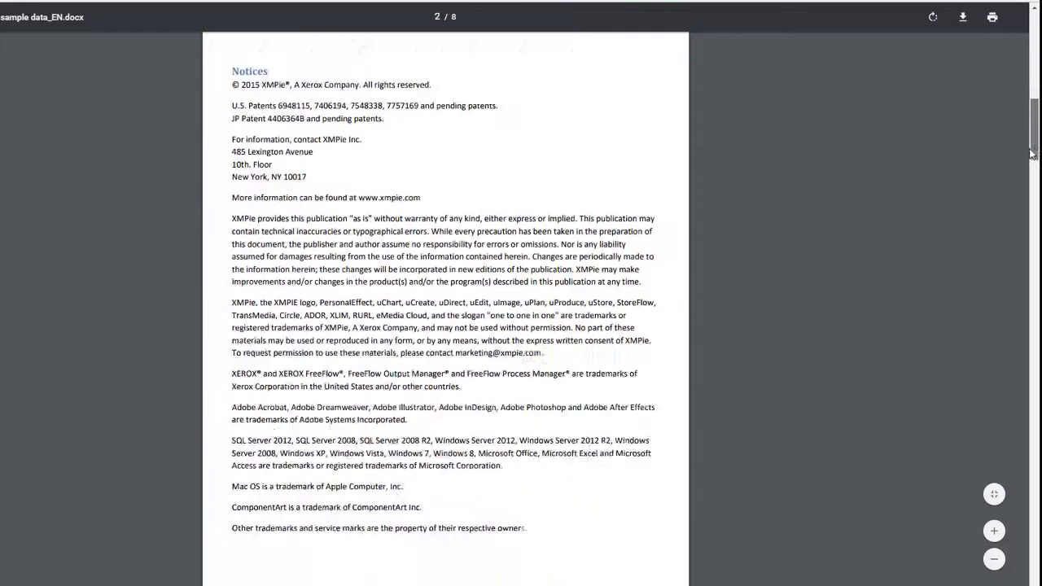
scroll("down", 3)
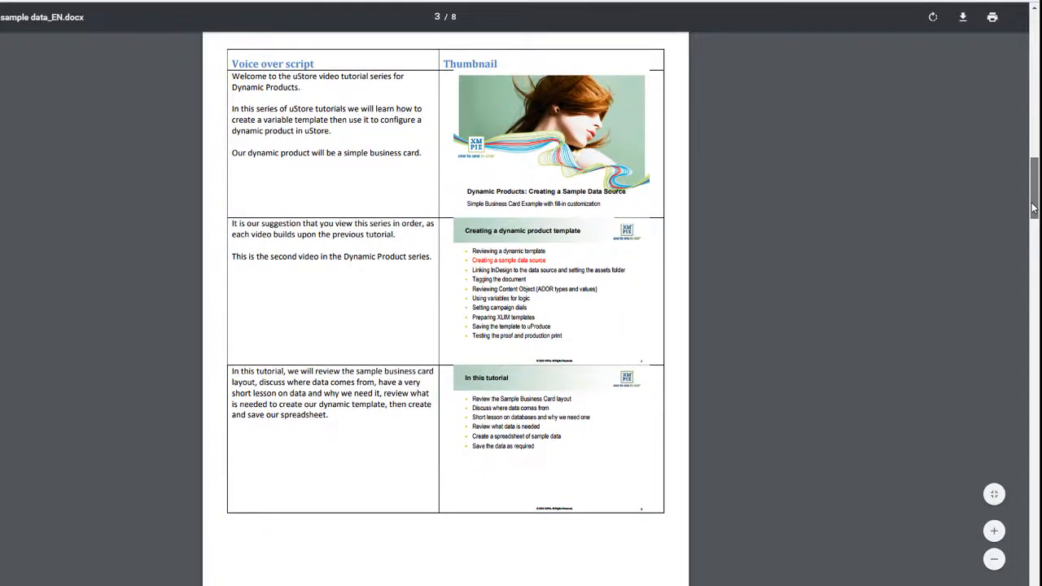
scroll("down", 3)
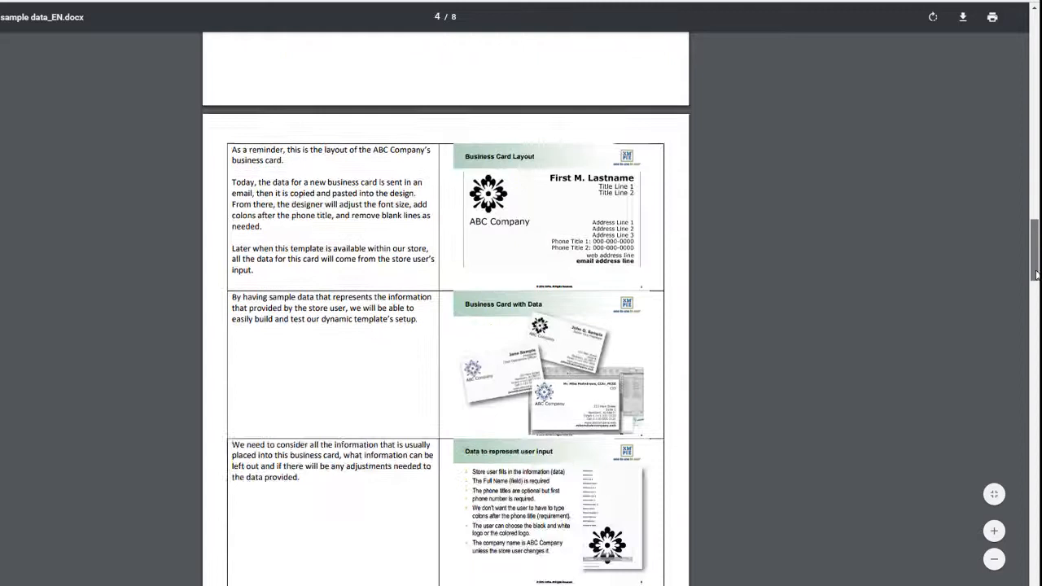
scroll("up", 3)
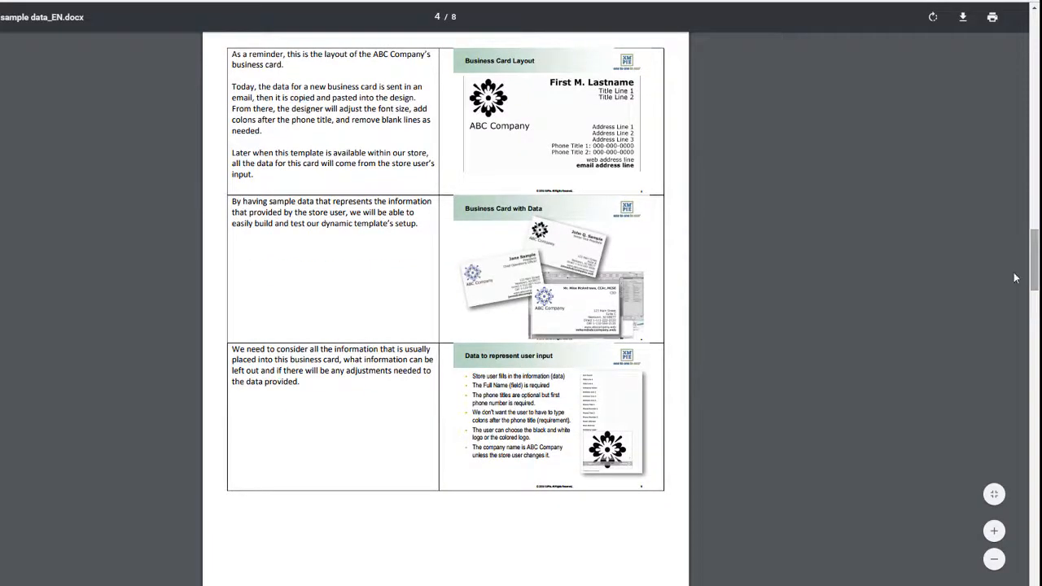
mouse_move(702, 6)
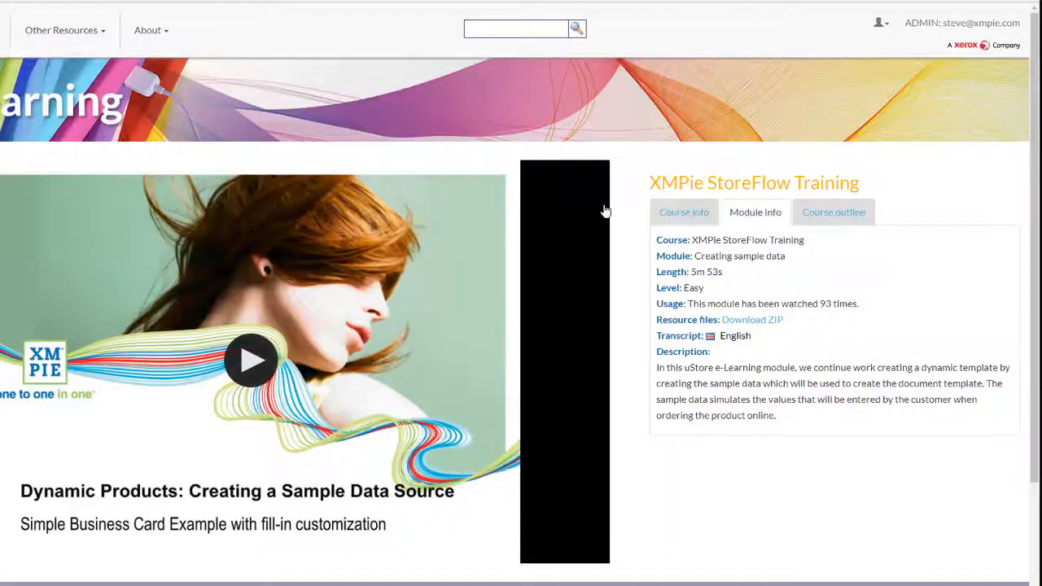
- Load What is Web-to-print? from the course outline and view its module info
left_click(833, 211)
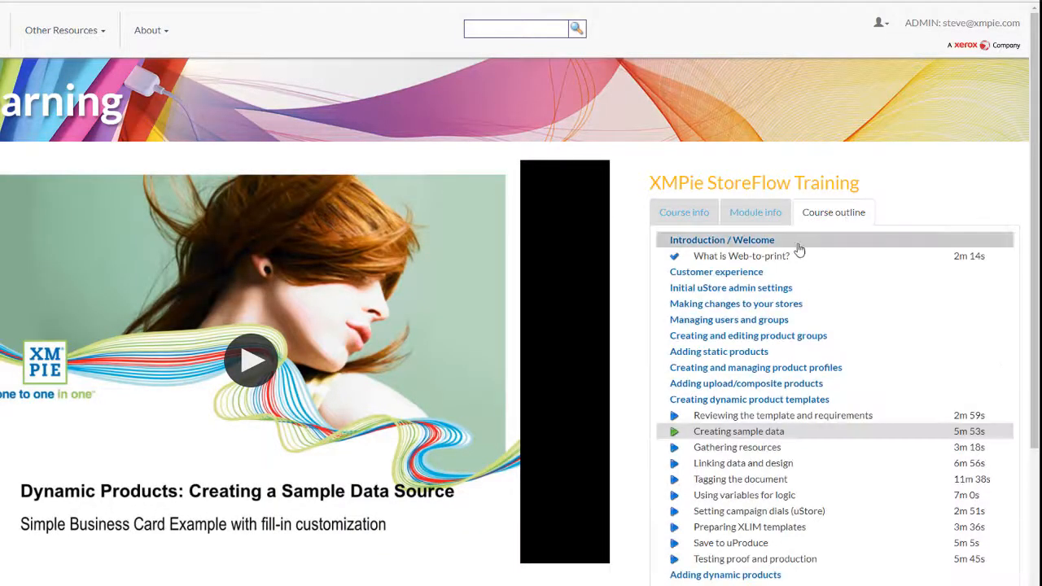
left_click(741, 255)
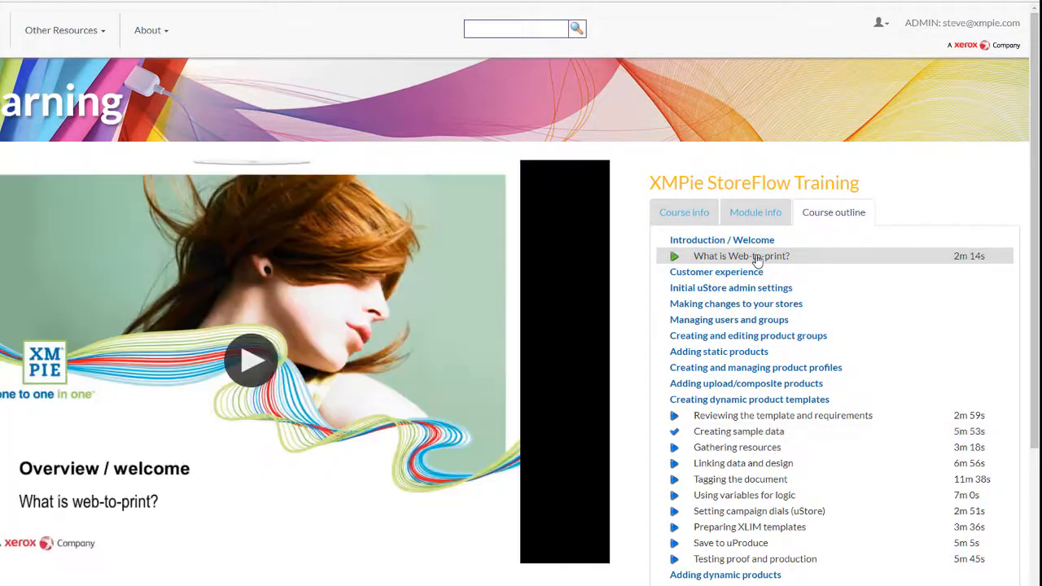
left_click(755, 212)
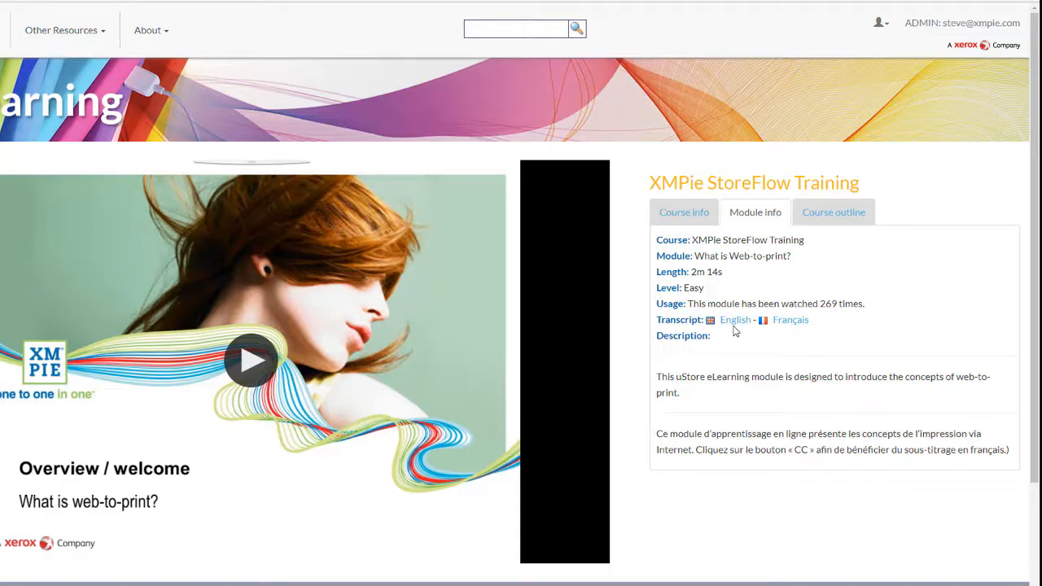
- Play the What is Web-to-print? video and turn on French subtitles
left_click(250, 361)
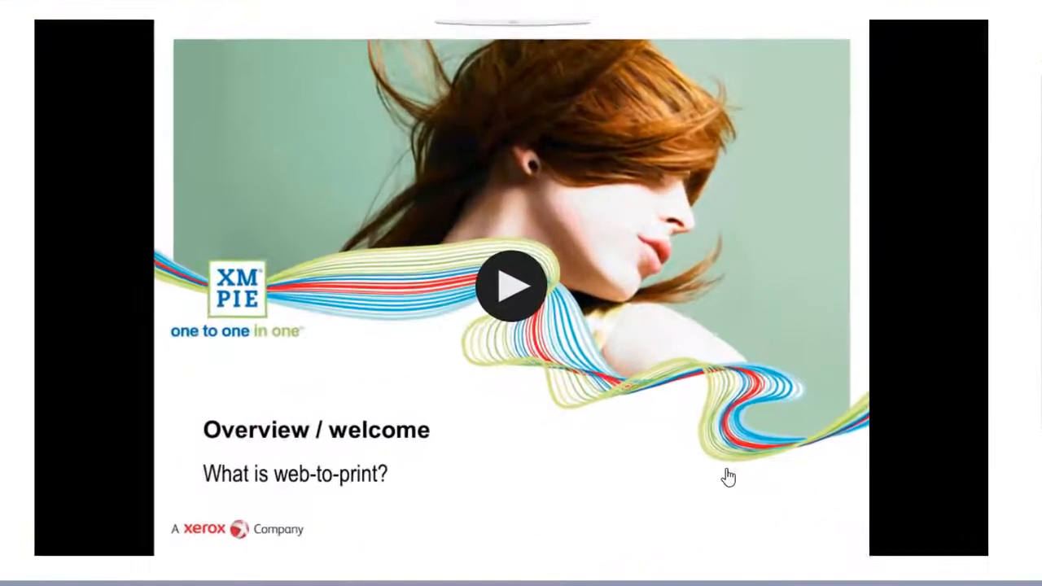
left_click(512, 287)
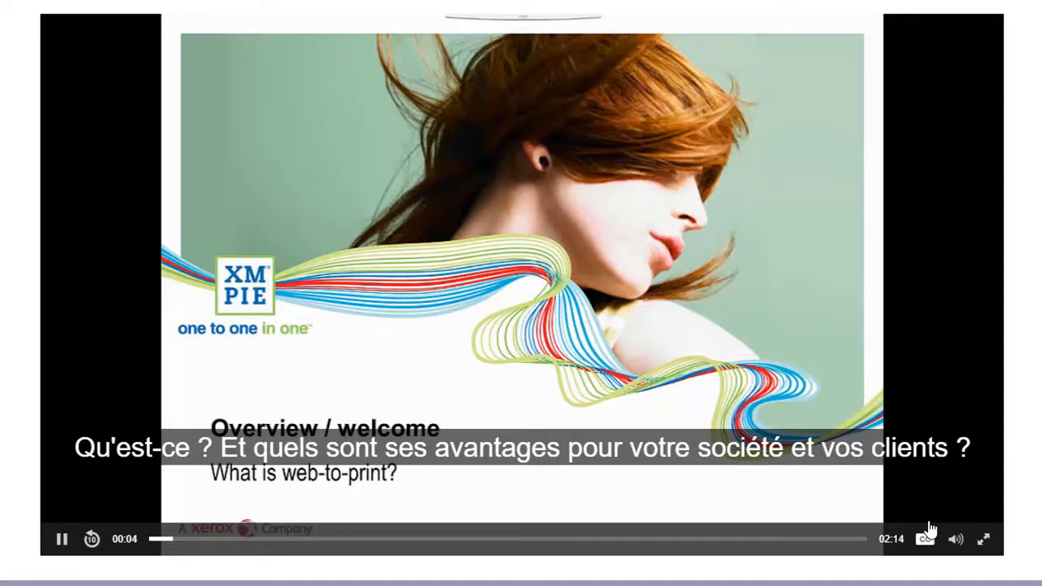
left_click(925, 539)
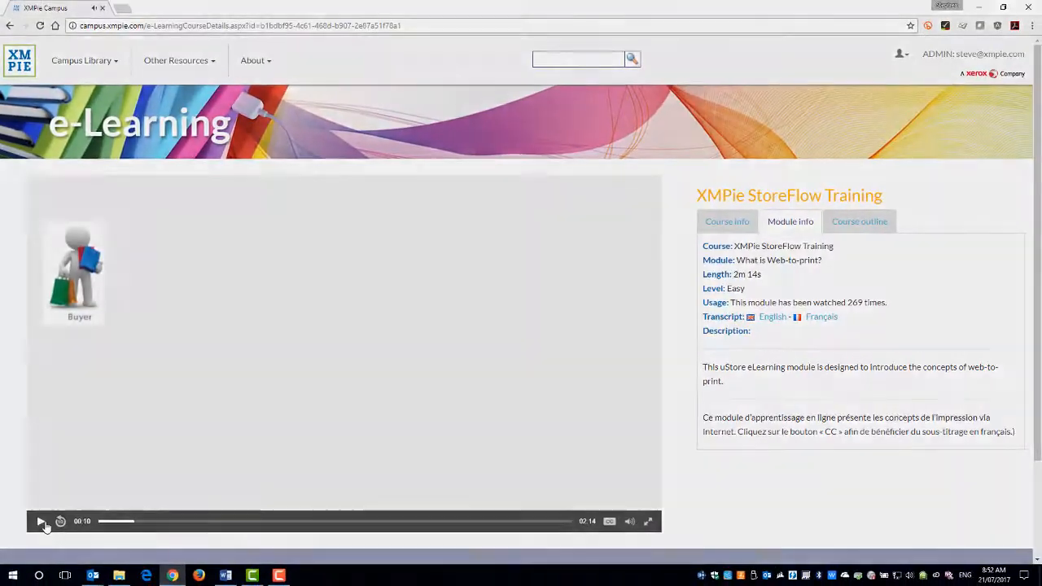
- Choose LOGIN from the GUEST account menu to reach the login page
left_click(858, 221)
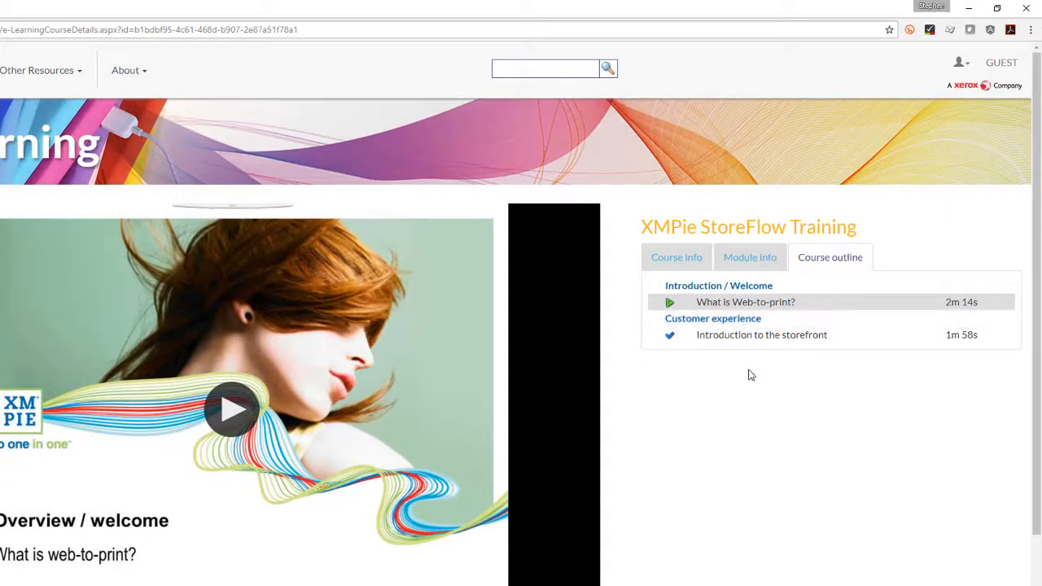
left_click(961, 63)
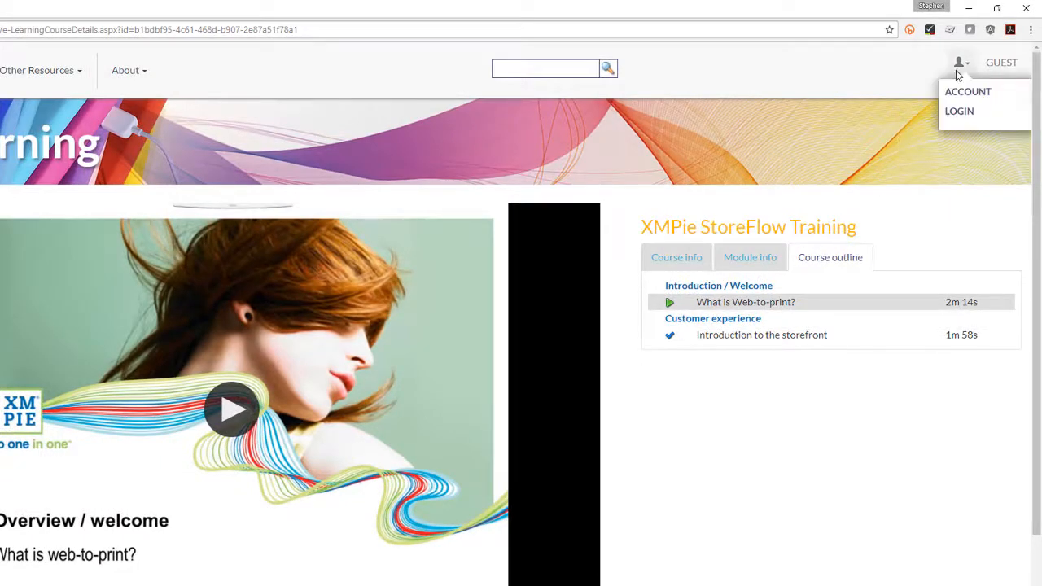
left_click(959, 111)
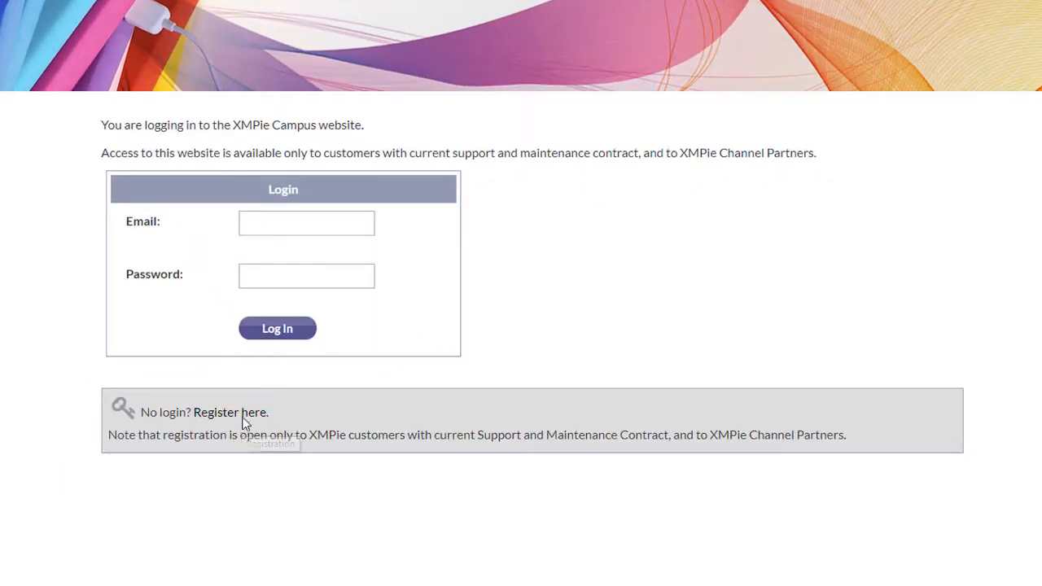
left_click(230, 412)
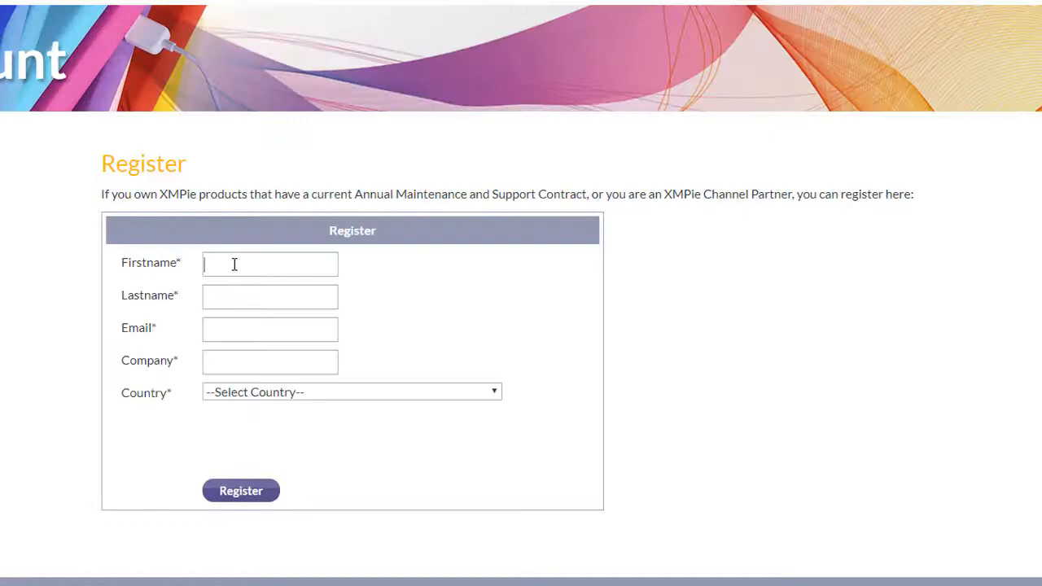
type("John")
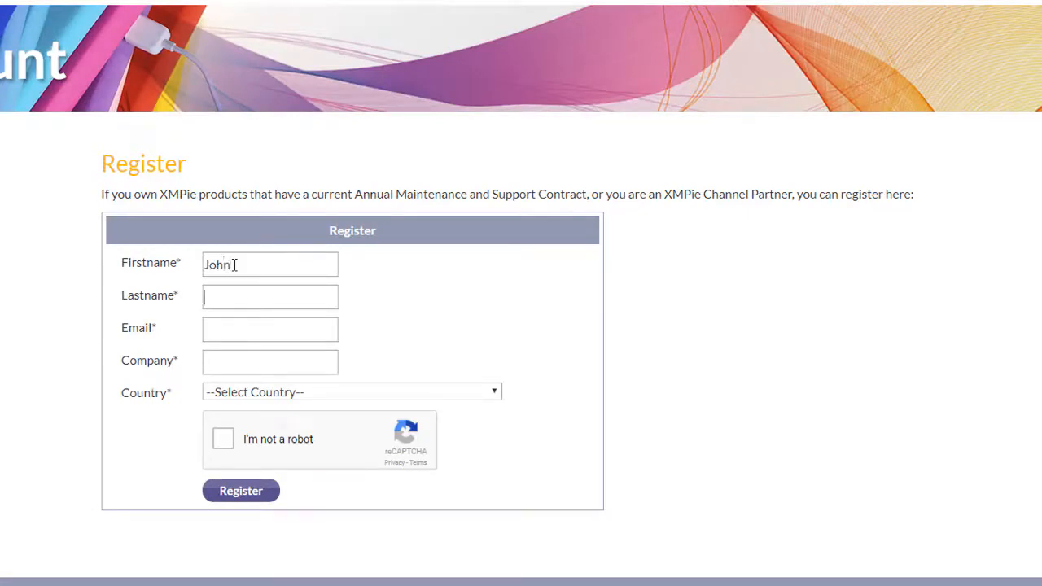
type("Smith")
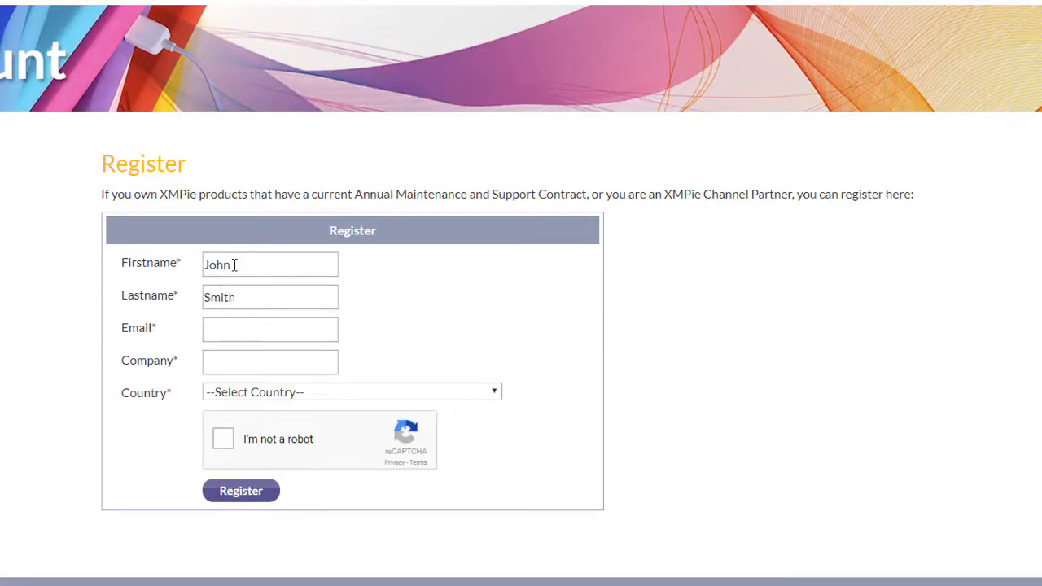
type("john@co")
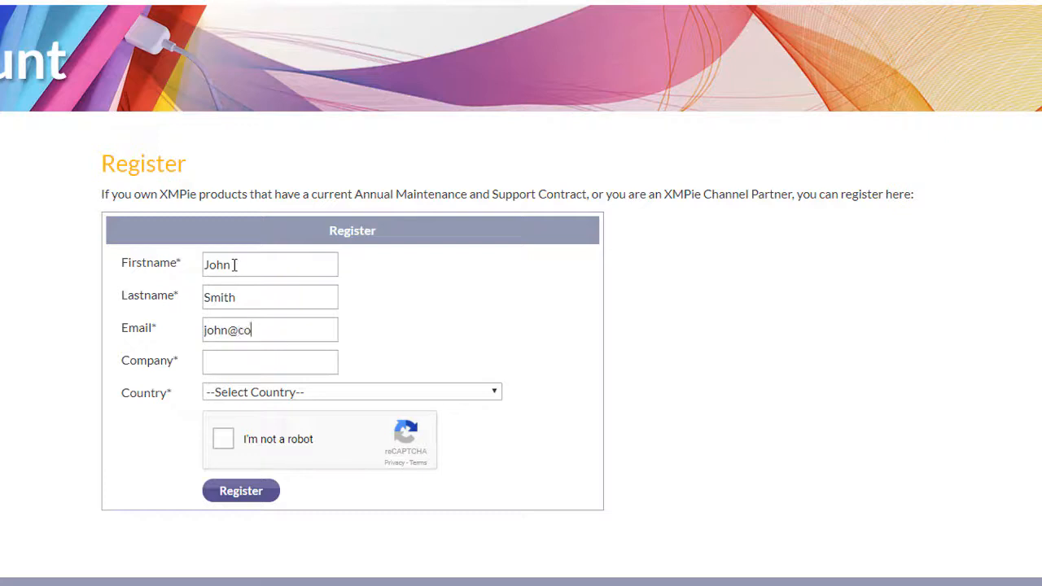
type("mpany.com")
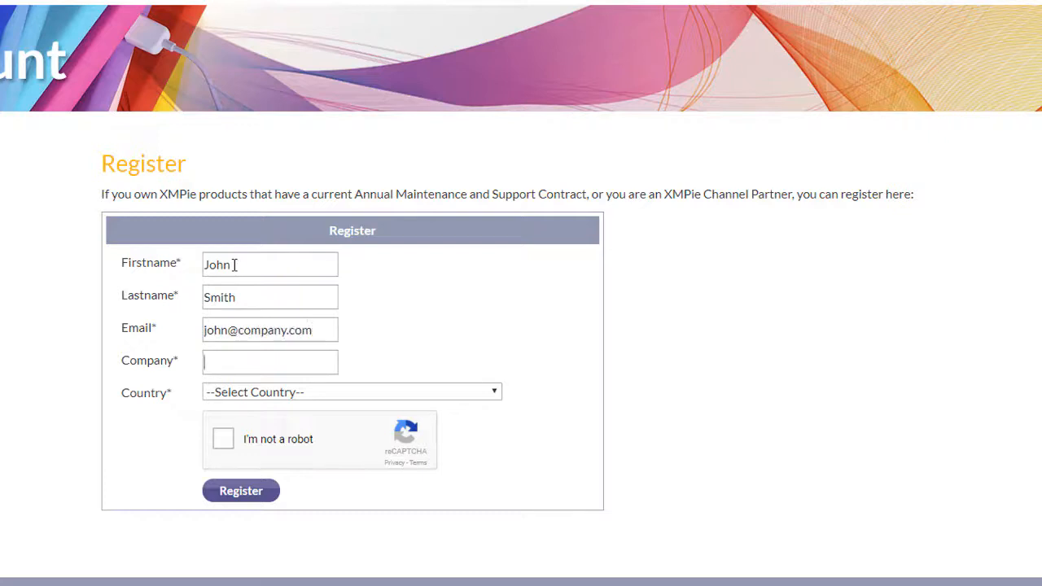
type("my company")
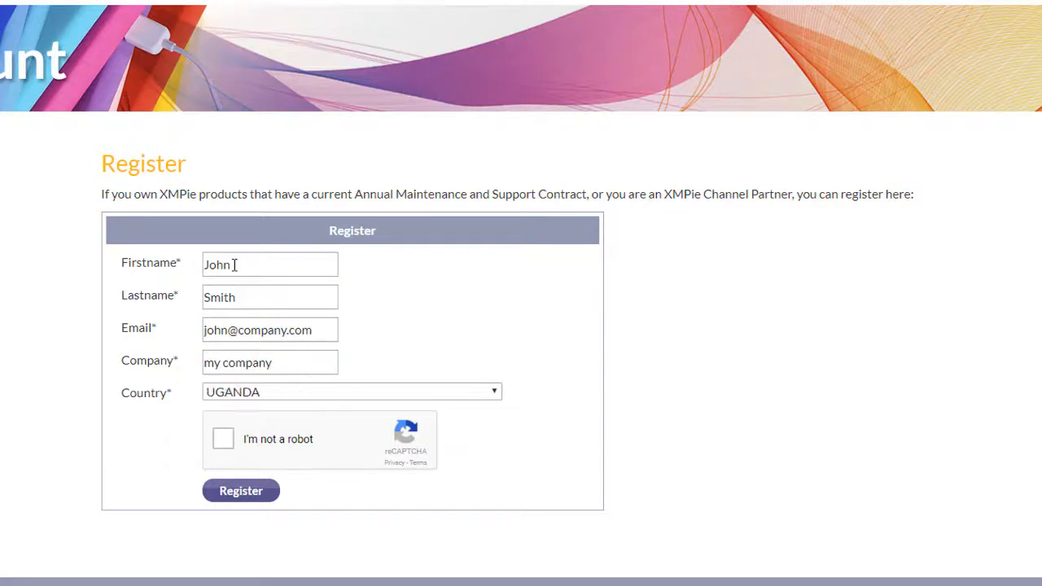
- Select UNITED STATES as country, tick I'm not a robot, and submit the registration
left_click(351, 391)
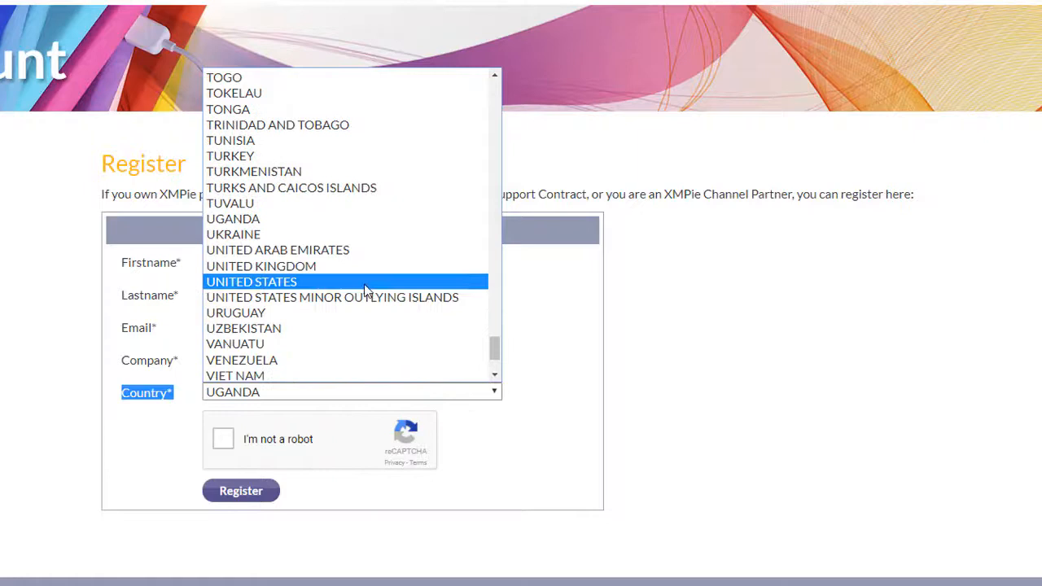
left_click(251, 280)
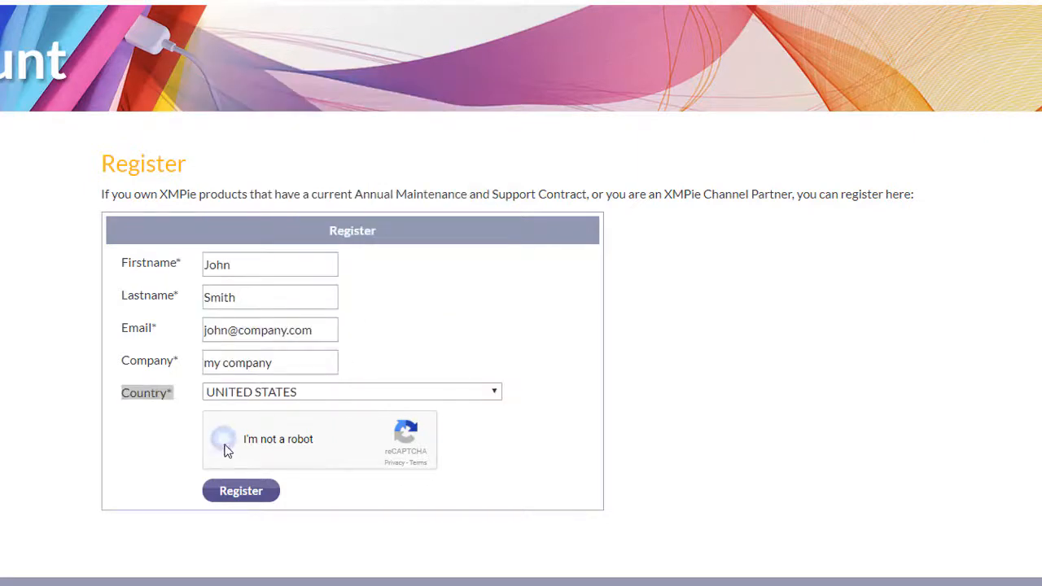
left_click(223, 438)
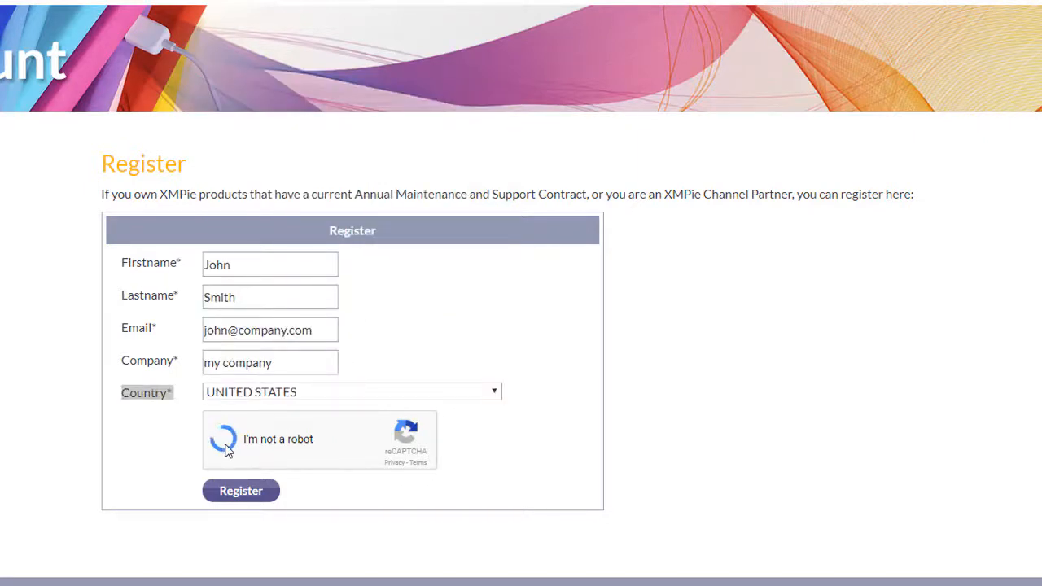
left_click(241, 490)
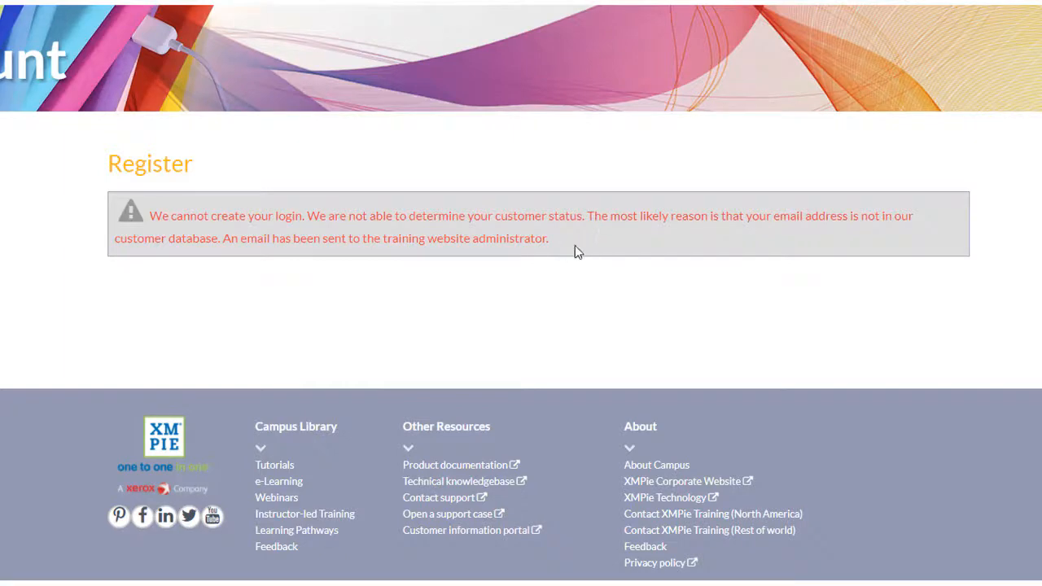
- Go to About > FEEDBACK and place the cursor in the Comments box
left_click(252, 60)
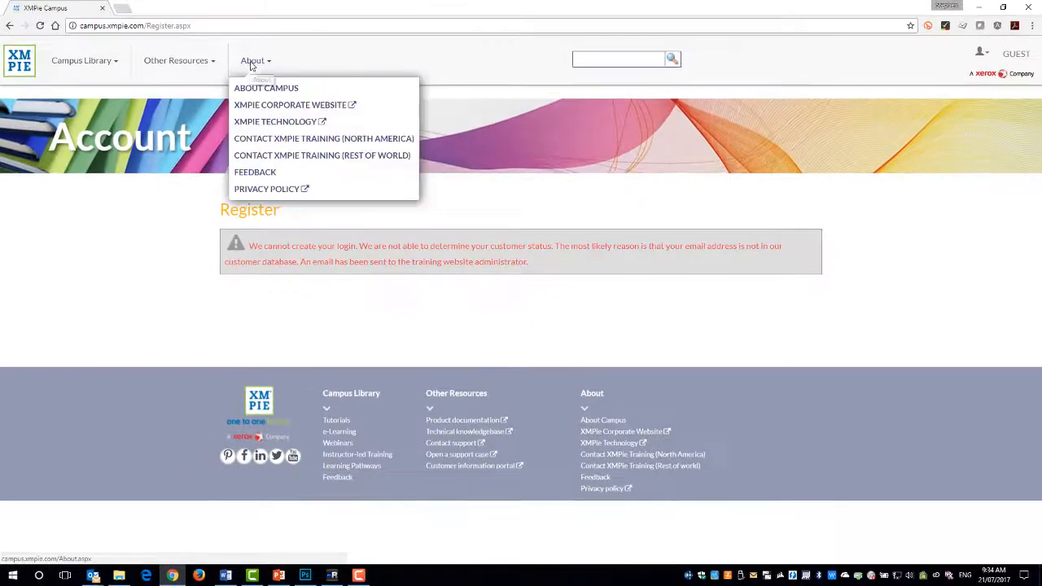
left_click(255, 172)
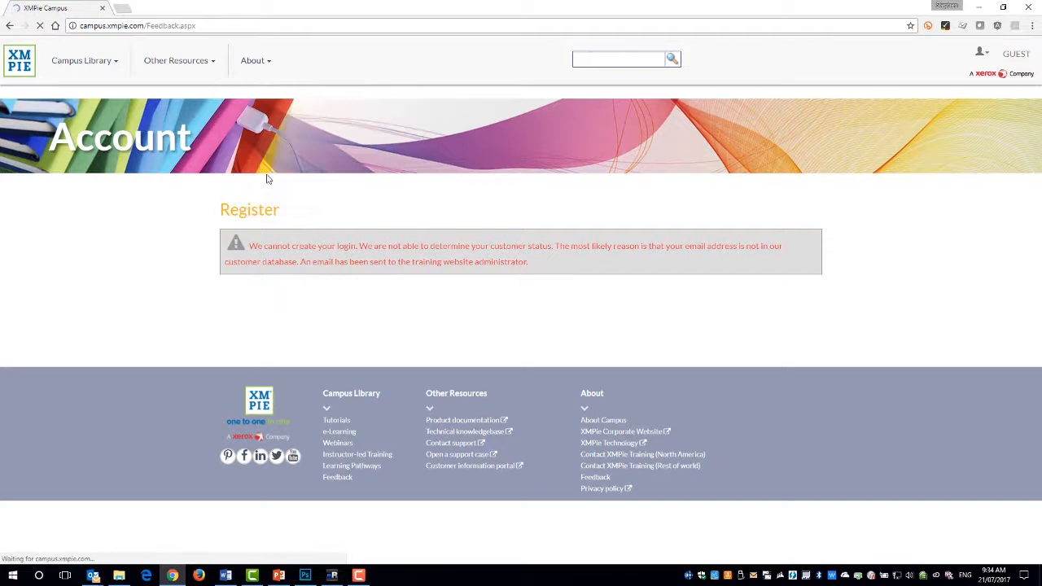
left_click(337, 477)
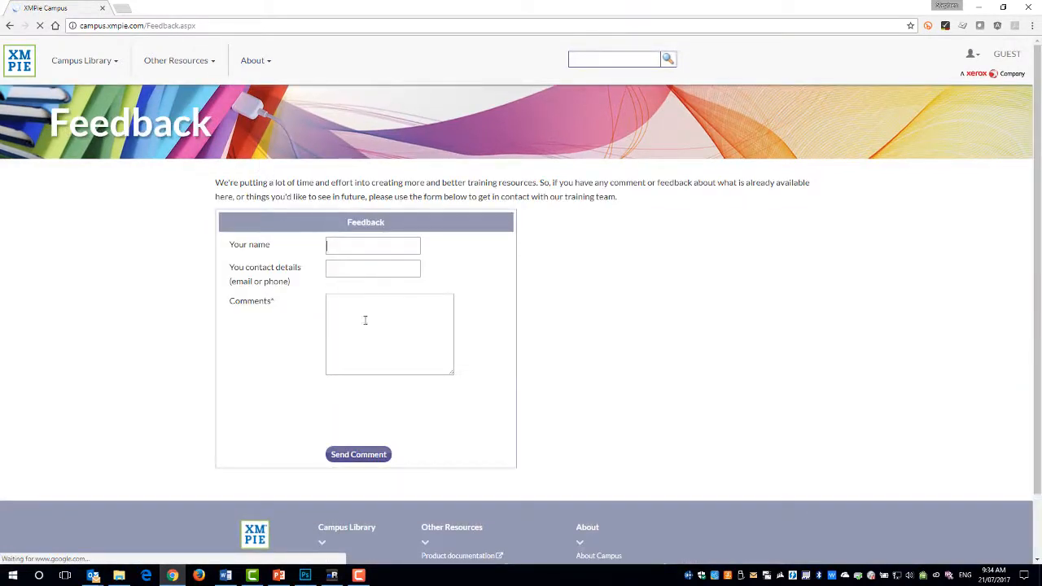
mouse_move(376, 363)
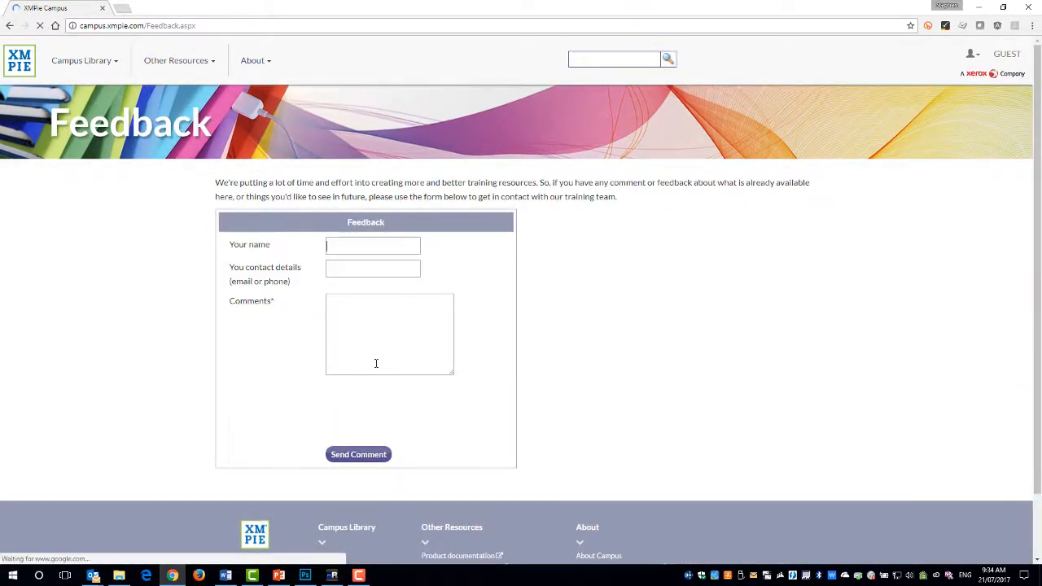